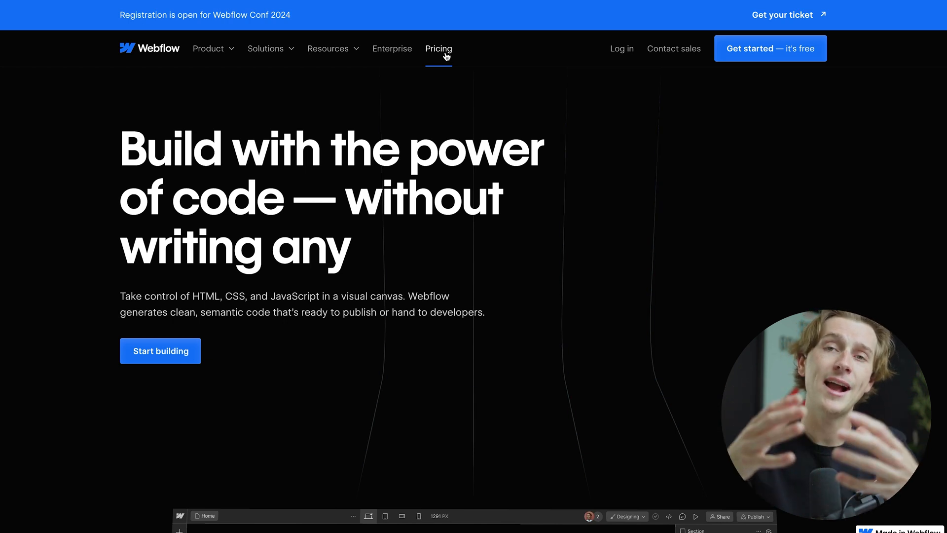
mouse_move(496, 101)
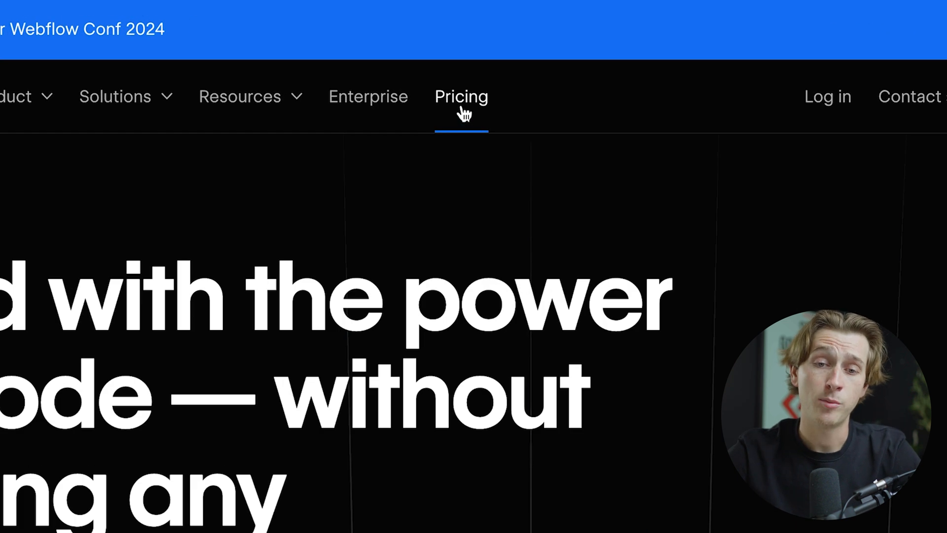
Step: Go to Webflow's Pricing page from the top navigation
left_click(460, 97)
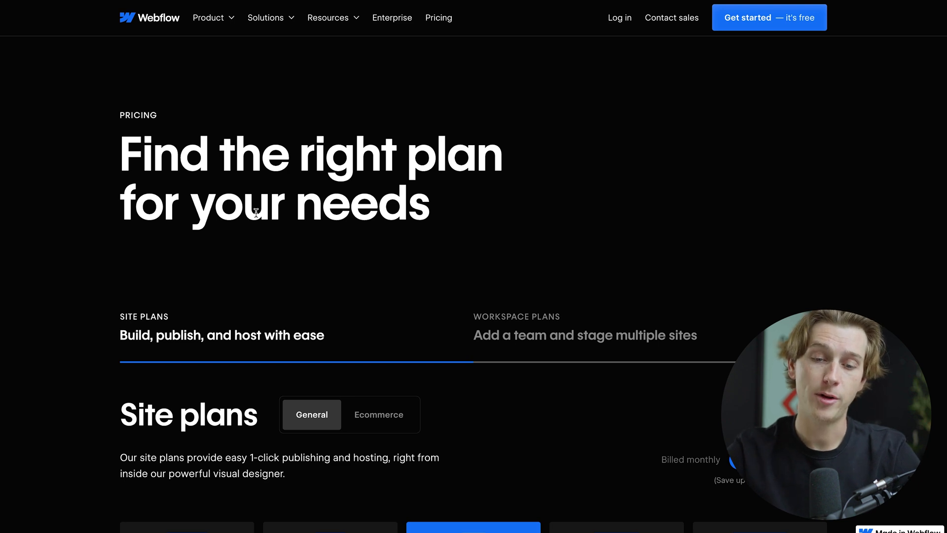
scroll("down", 3)
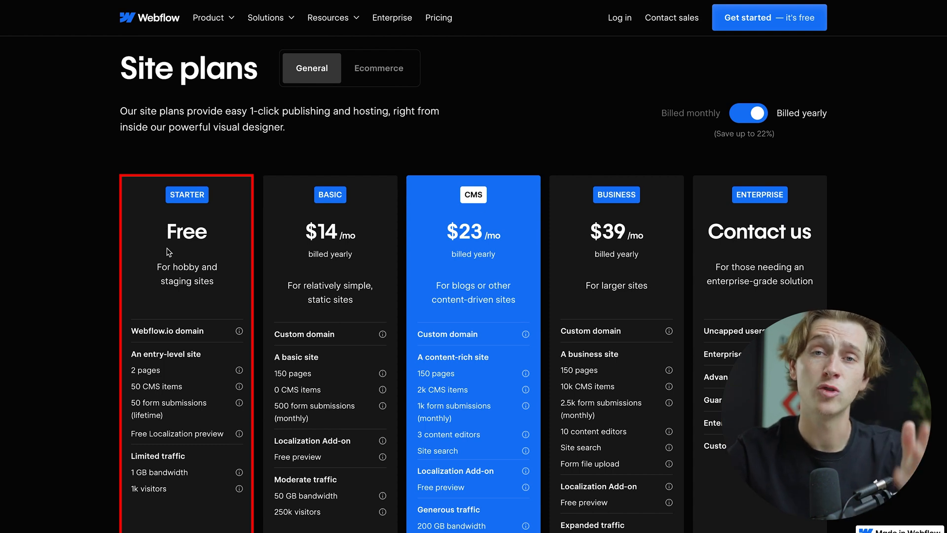
scroll("down", 3)
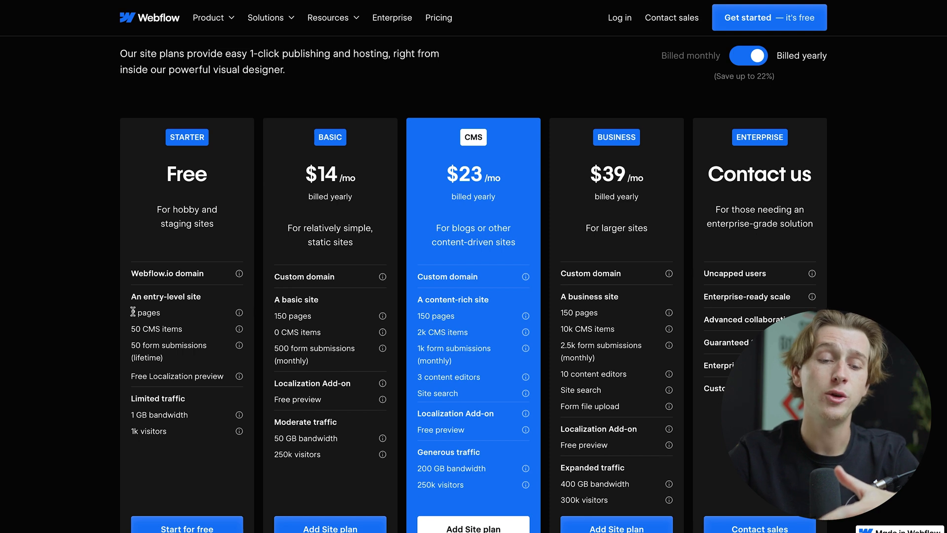
double_click(145, 312)
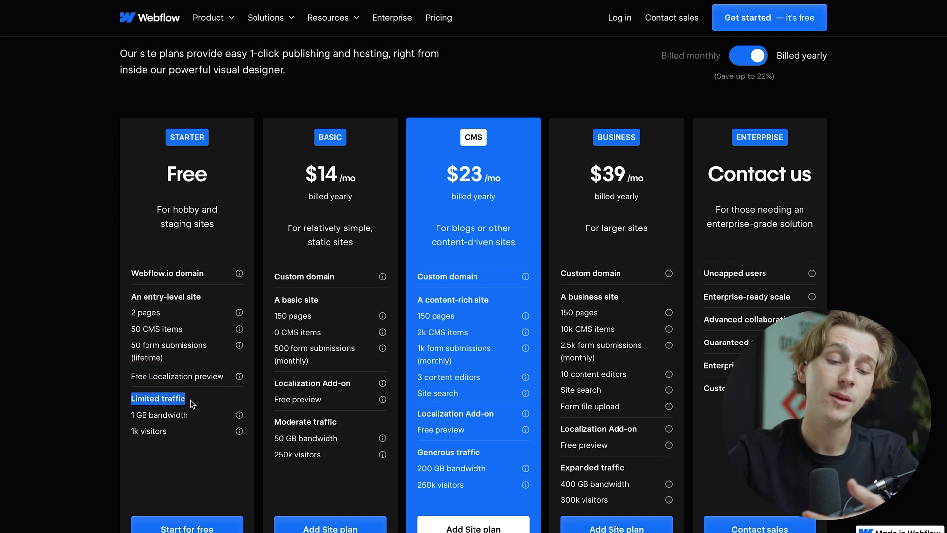
double_click(159, 415)
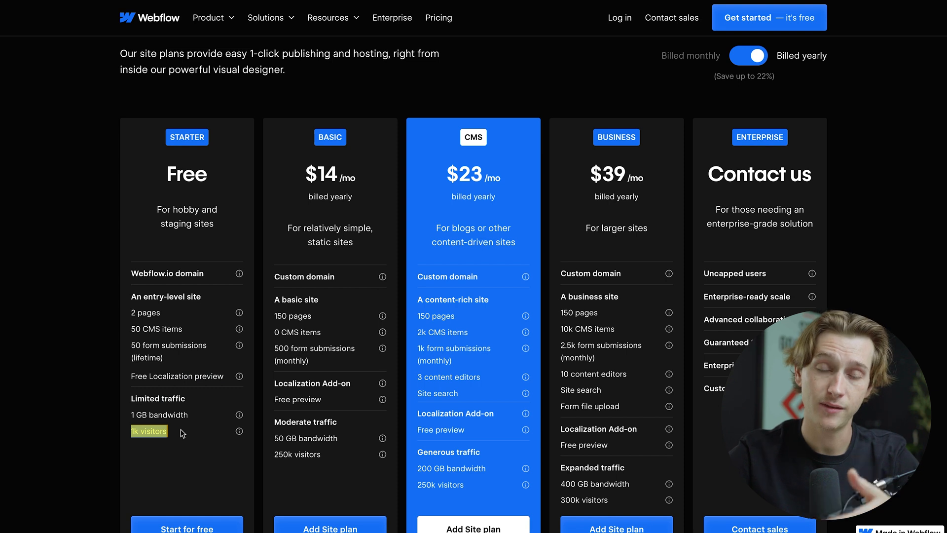
mouse_move(205, 182)
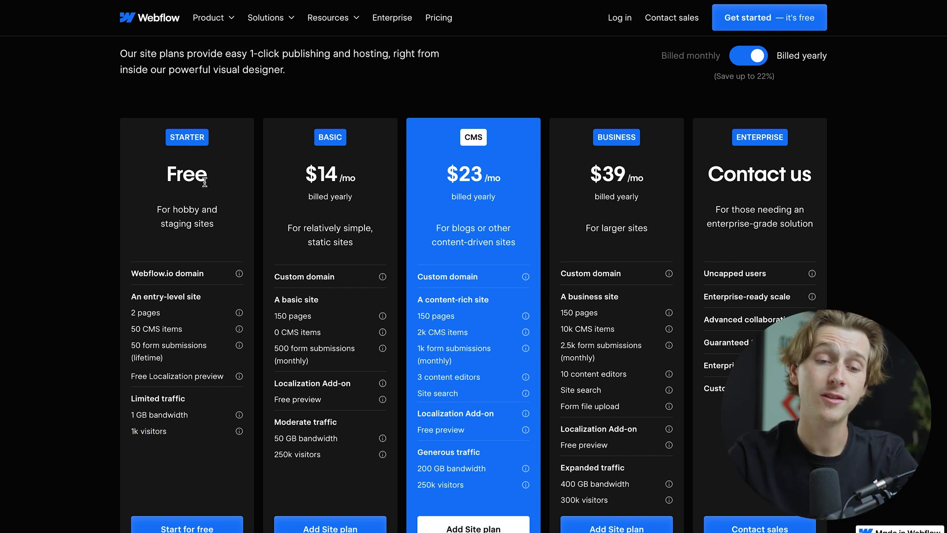
double_click(186, 175)
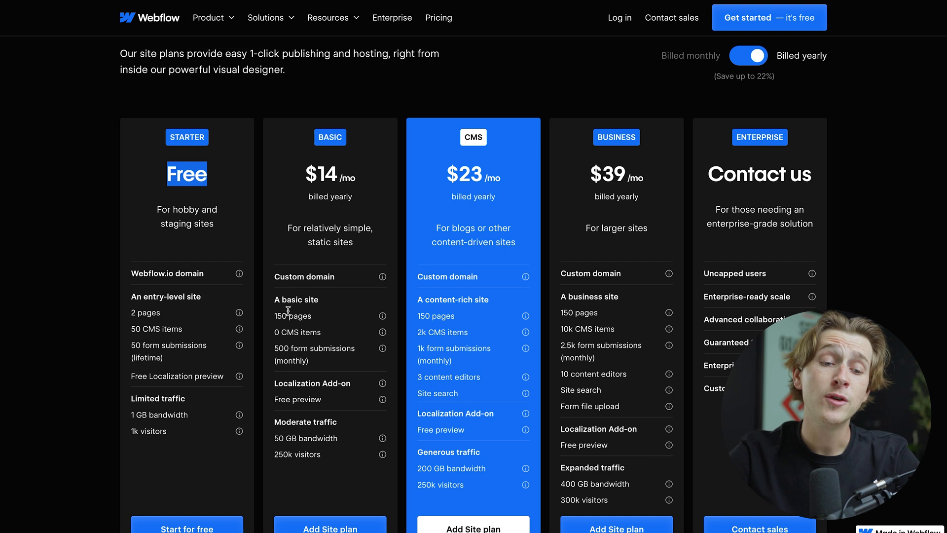
double_click(145, 312)
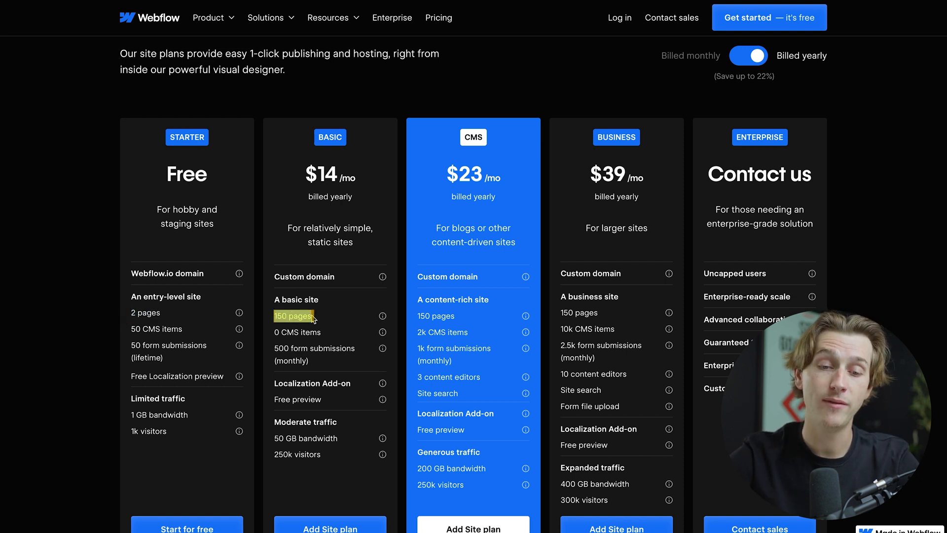
scroll("down", 3)
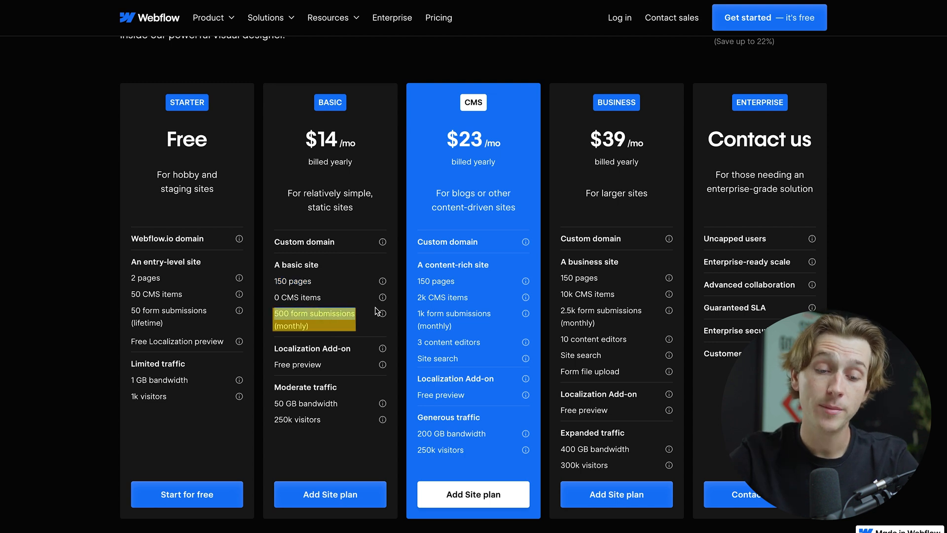
scroll("down", 3)
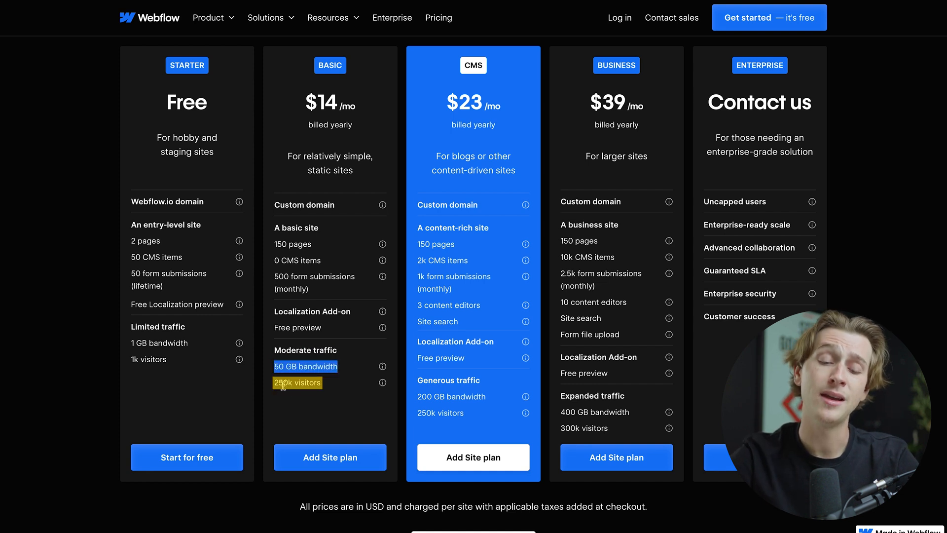
scroll("up", 3)
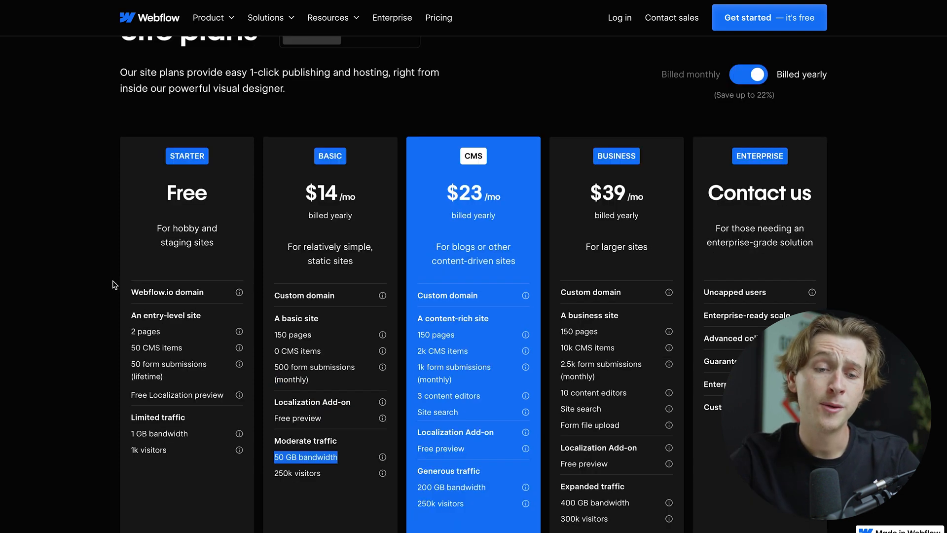
mouse_move(292, 207)
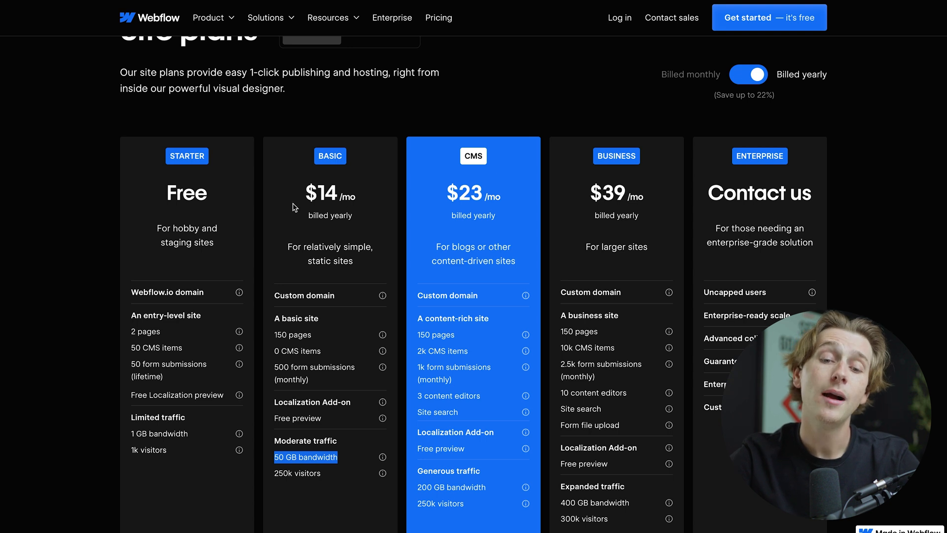
mouse_move(354, 185)
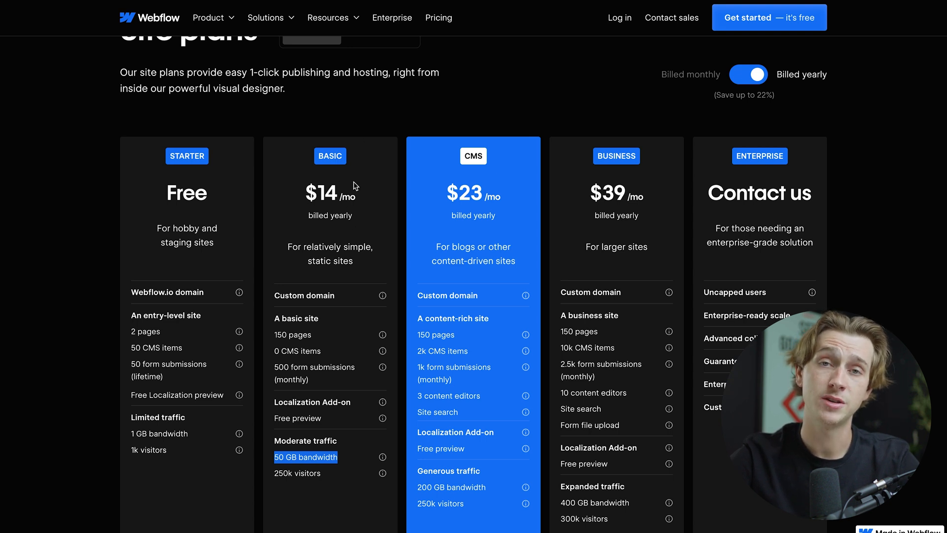
mouse_move(675, 140)
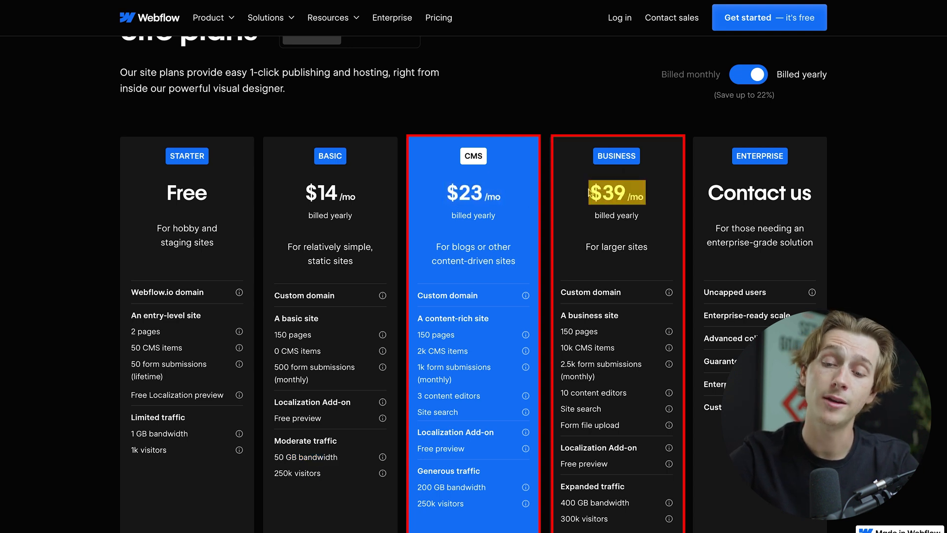
scroll("down", 3)
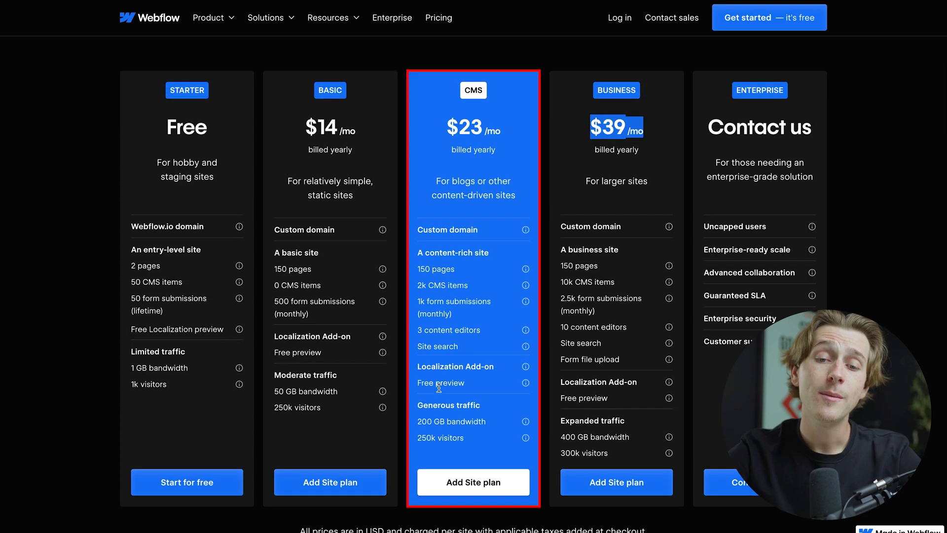
scroll("down", 3)
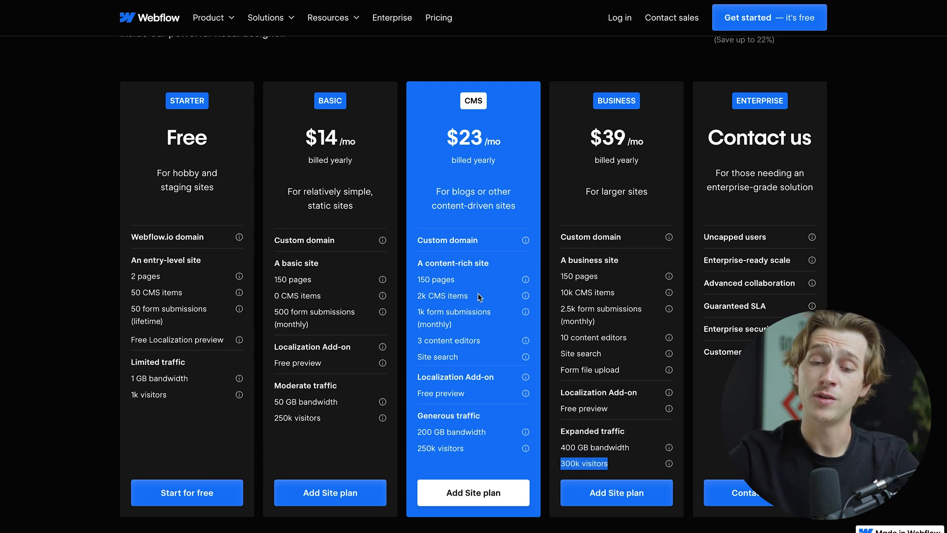
mouse_move(595, 373)
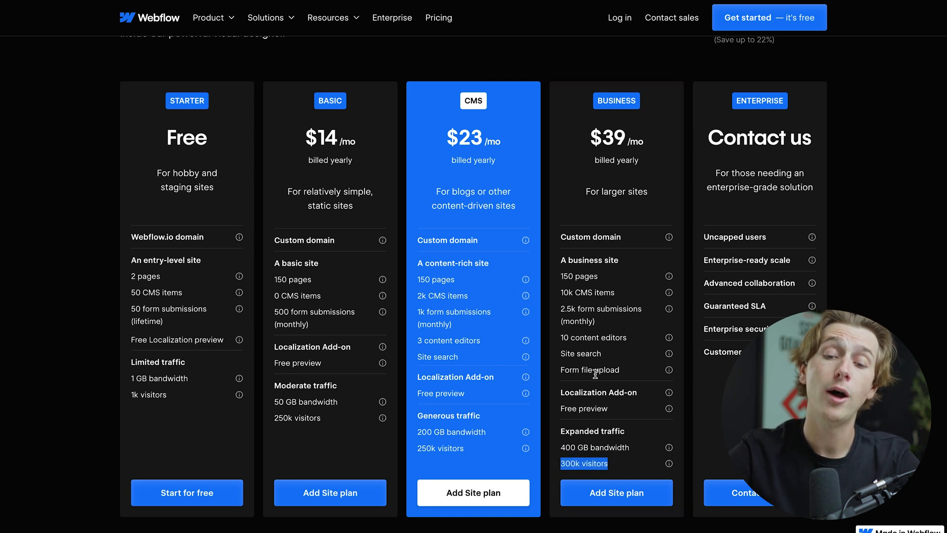
mouse_move(638, 339)
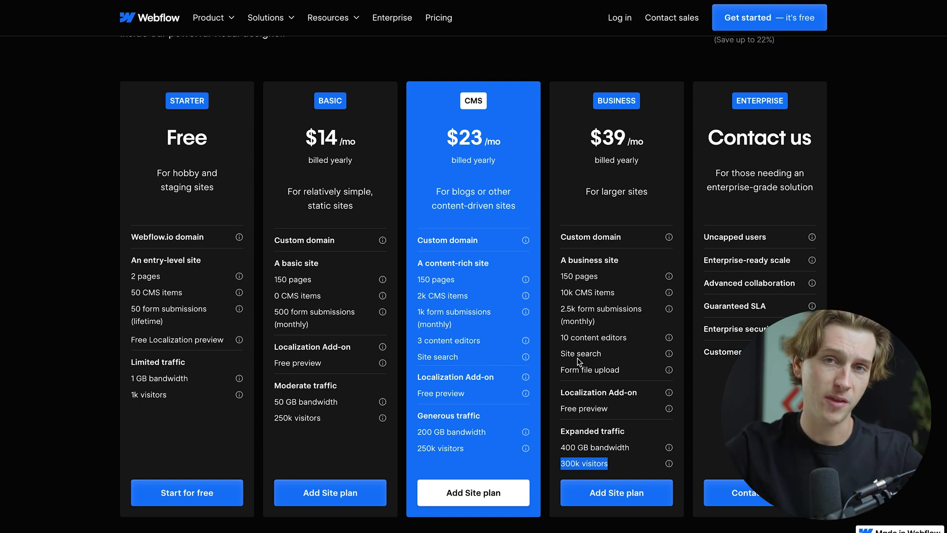
mouse_move(735, 184)
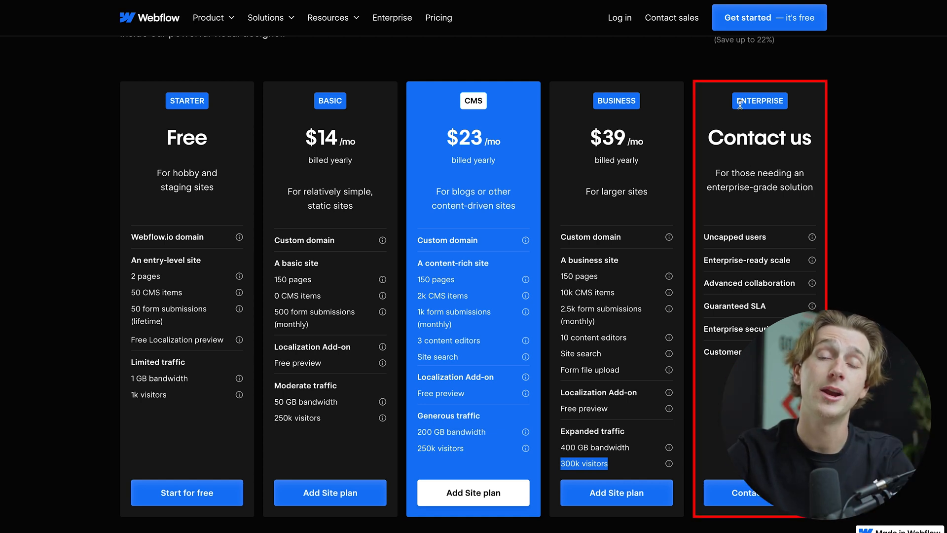
mouse_move(788, 169)
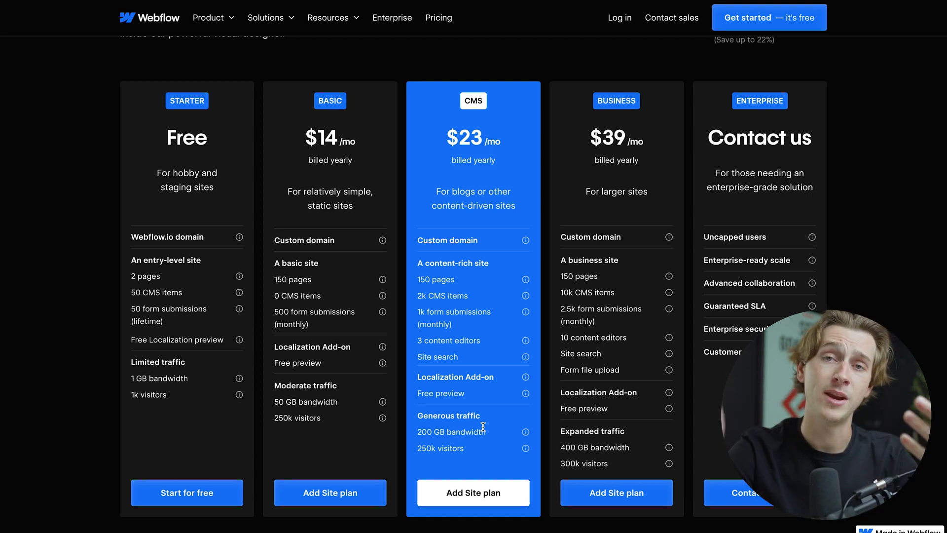
mouse_move(534, 231)
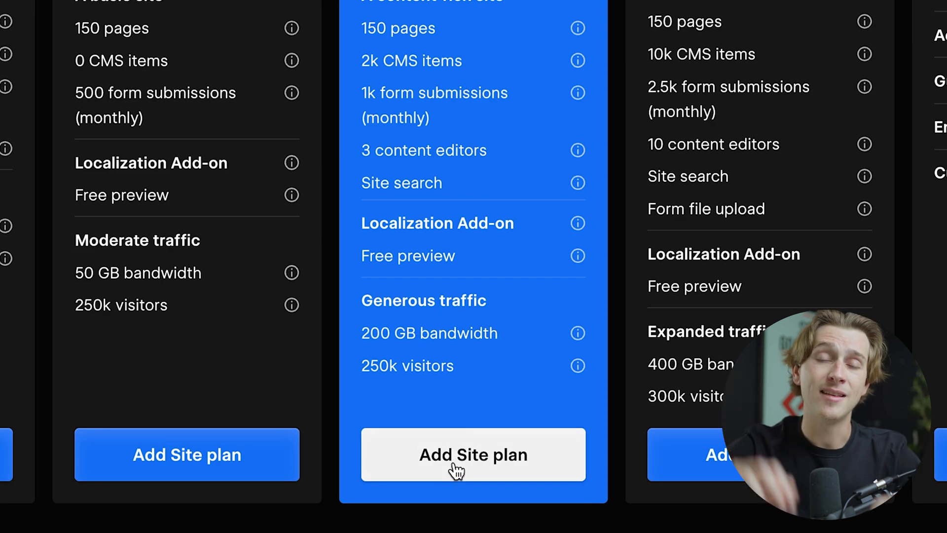
Step: Choose the free Starter plan and enter the account email on the login page
left_click(473, 454)
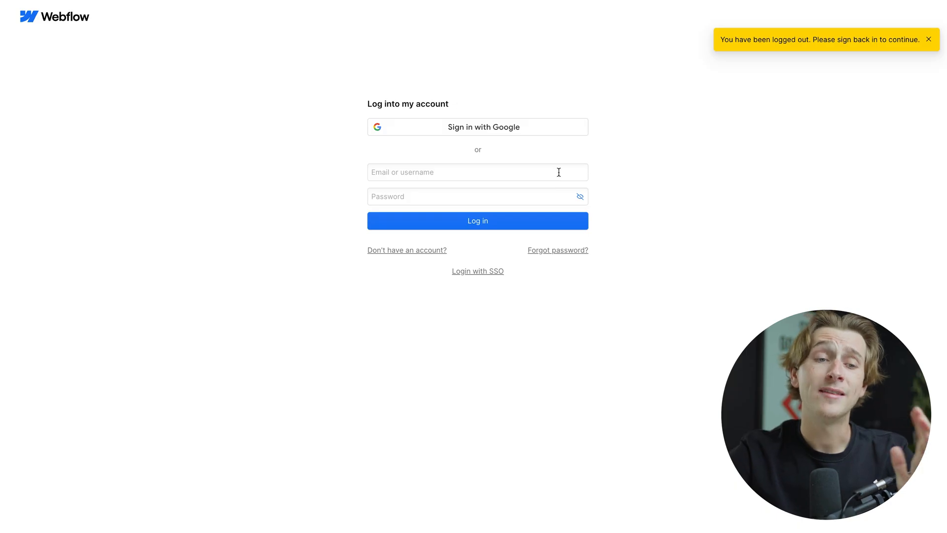
left_click(477, 221)
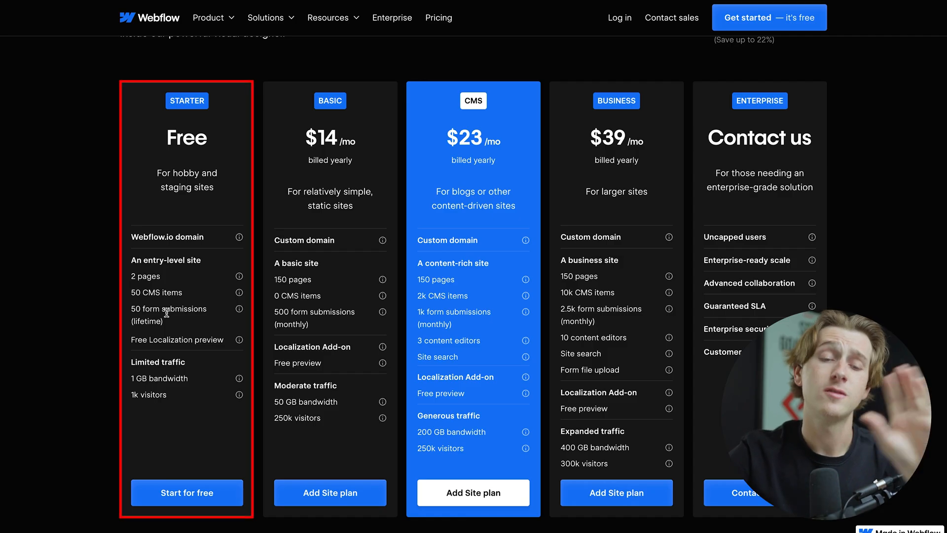
mouse_move(172, 169)
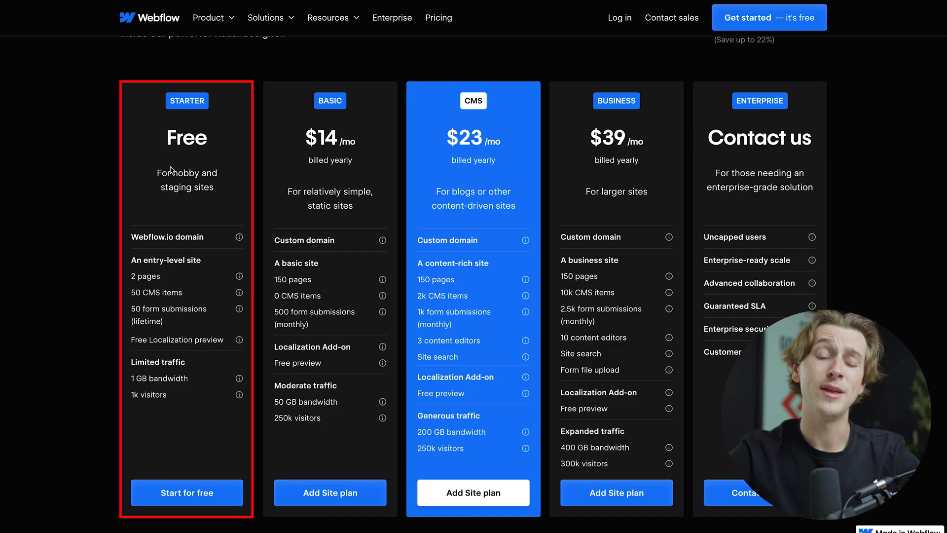
left_click(619, 17)
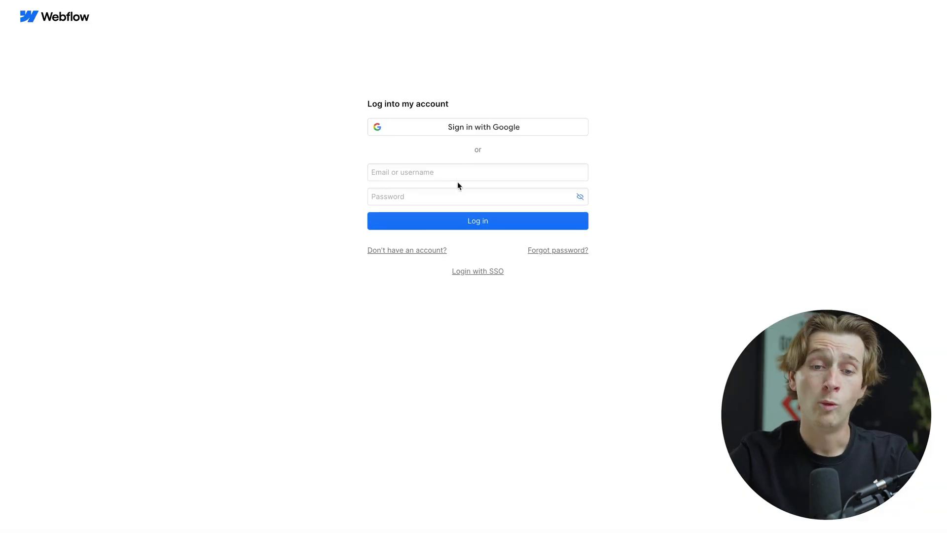
left_click(477, 196)
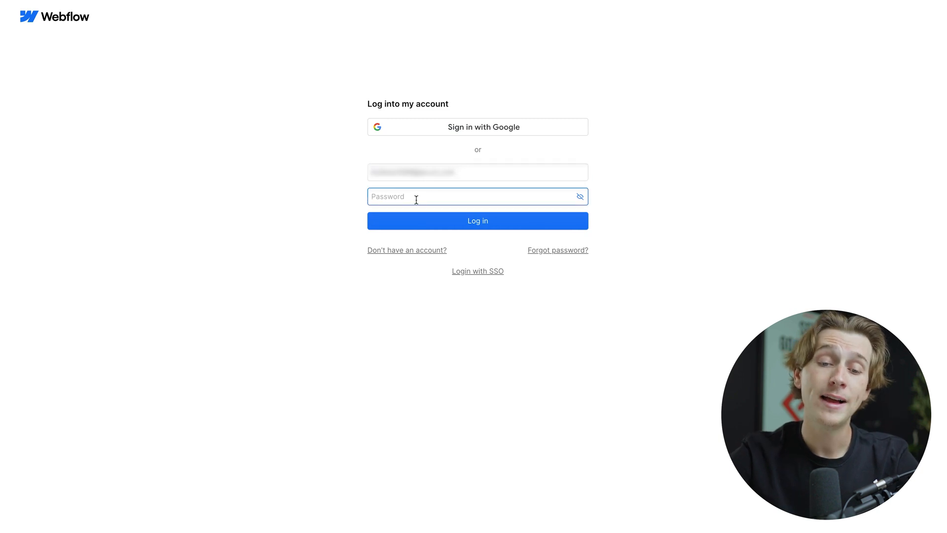
left_click(477, 221)
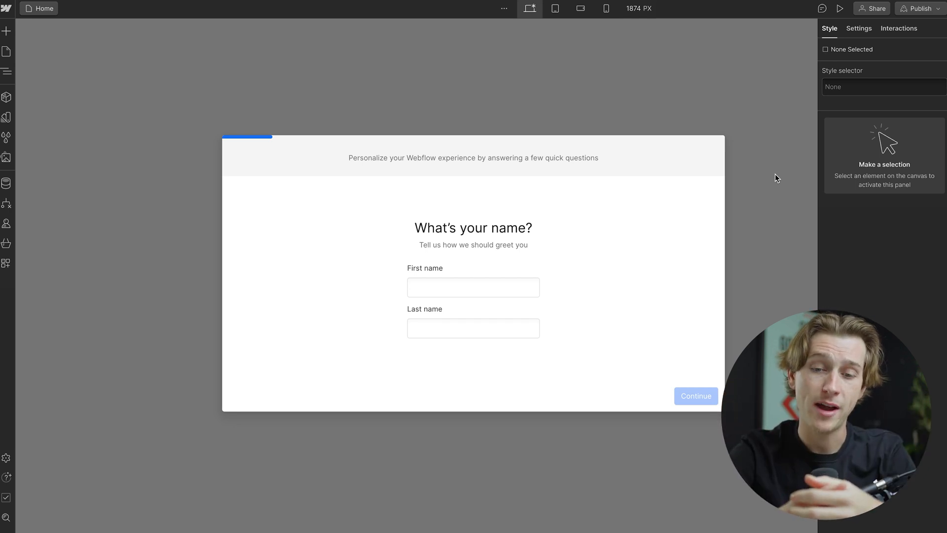
Step: Enter a first name in the onboarding form and exit the getting-started tour
left_click(695, 395)
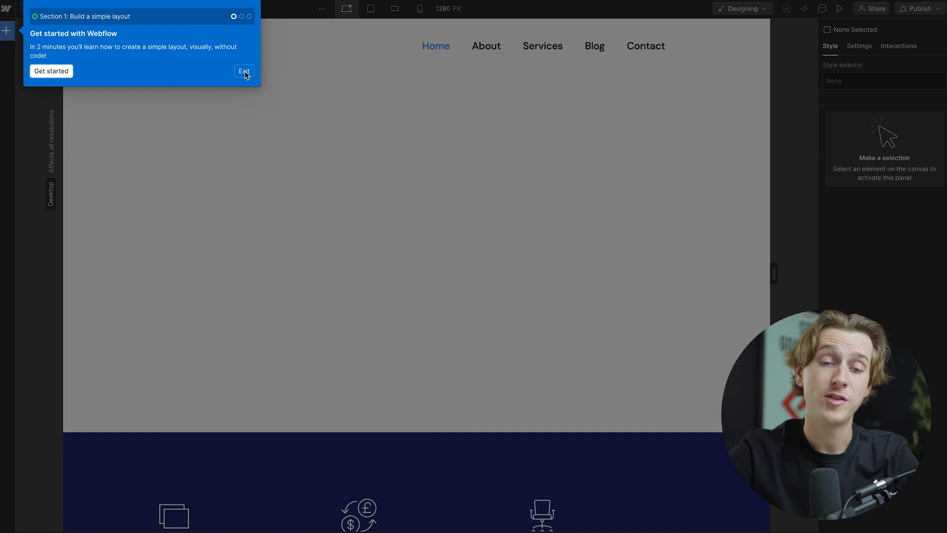
left_click(243, 71)
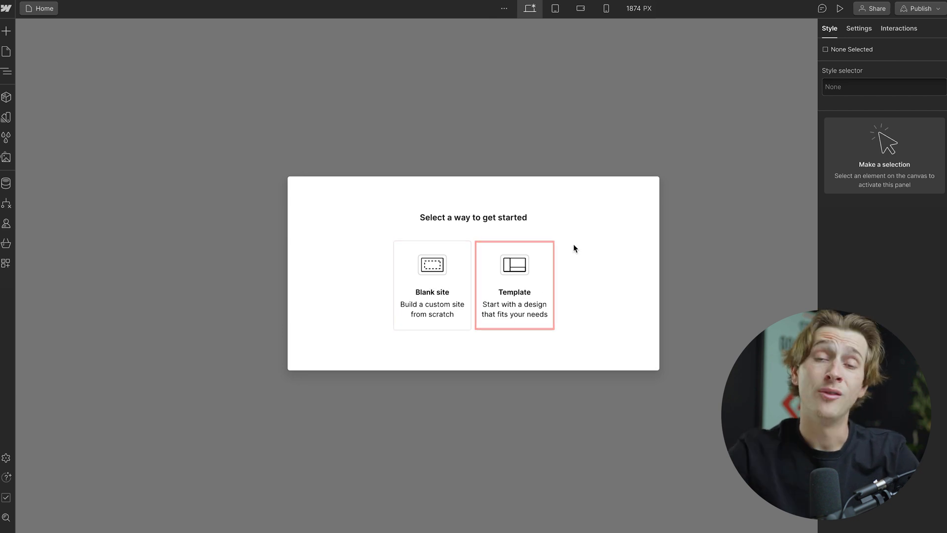
Step: Pick the Momentum template, keep the suggested site name, and create the site
left_click(514, 285)
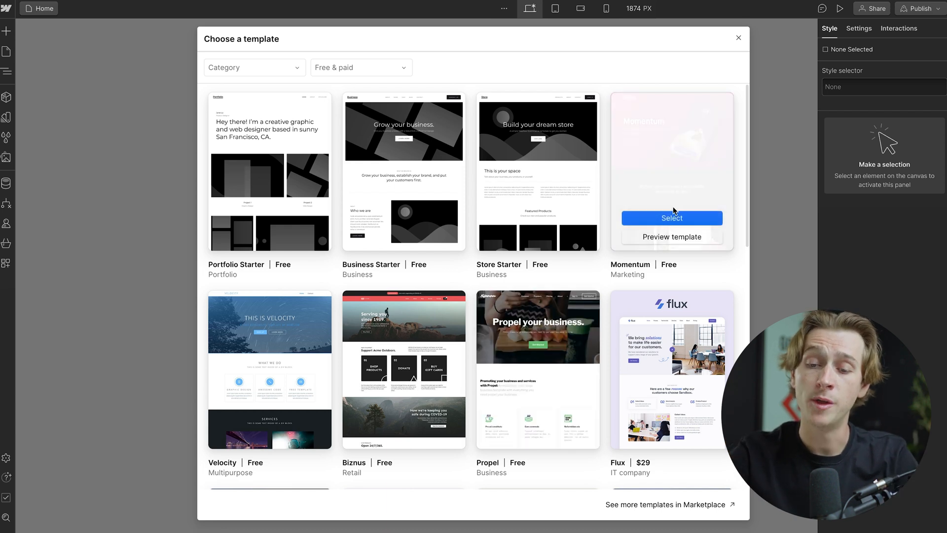
left_click(670, 218)
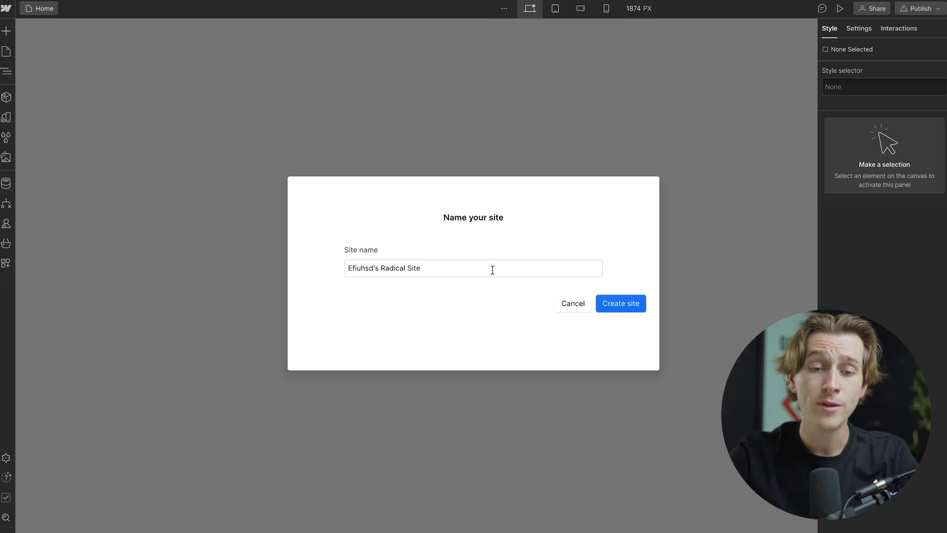
left_click(620, 304)
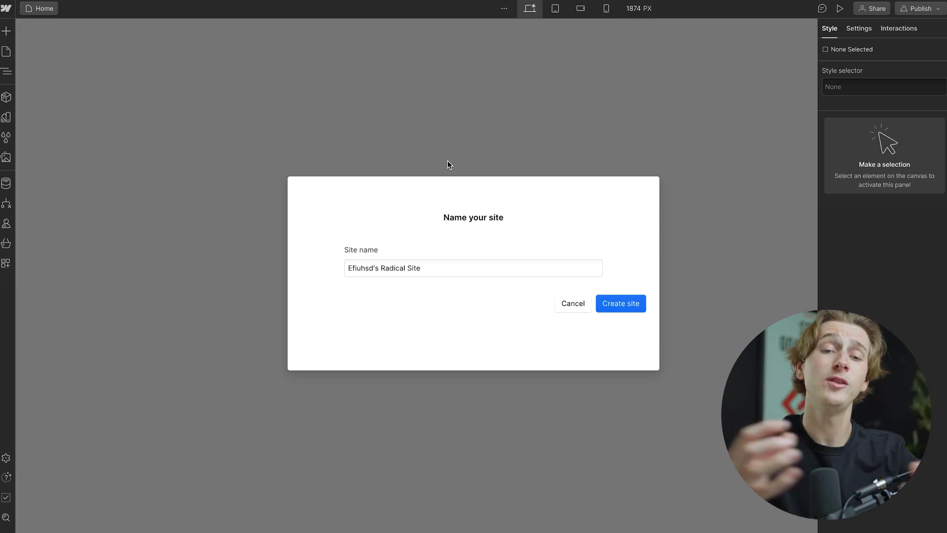
left_click(620, 304)
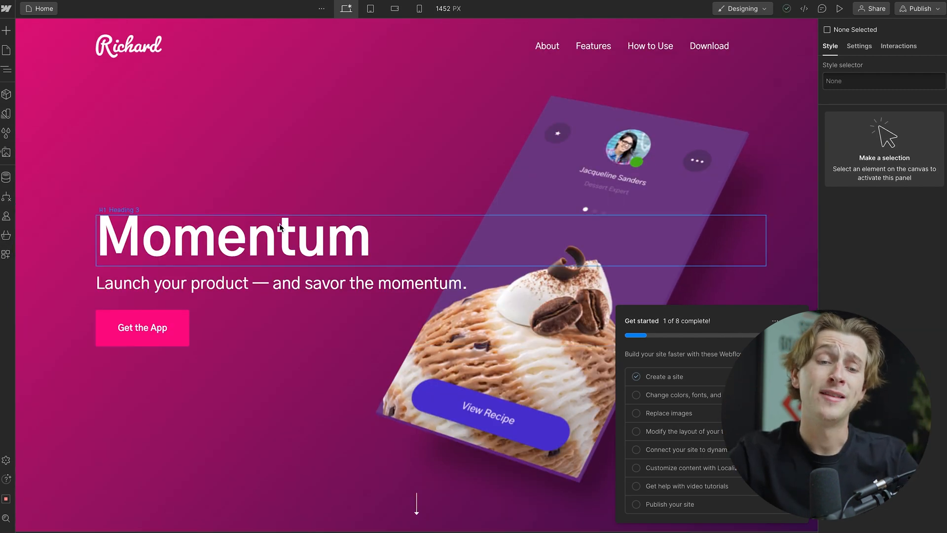
mouse_move(303, 264)
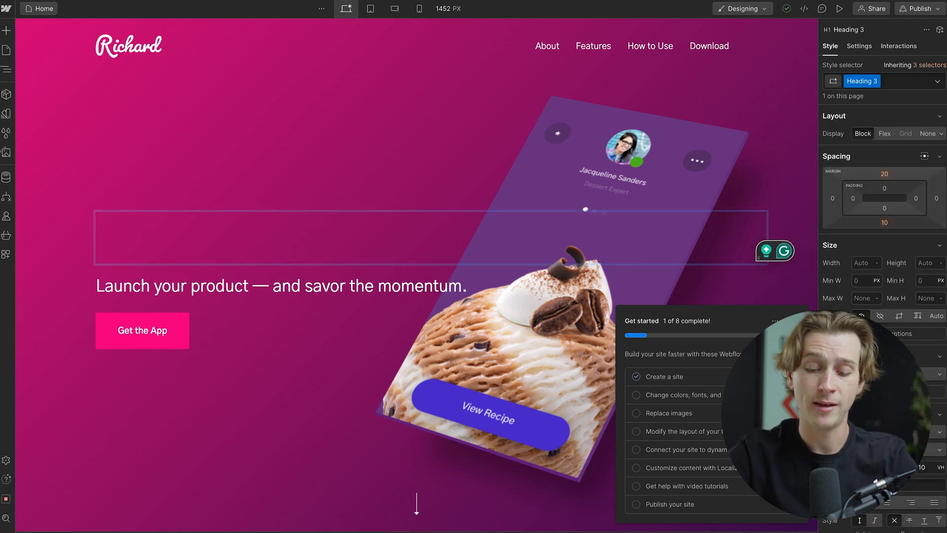
Step: Change the hero H1 text from 'Momentum' to 'Kyle is best'
type("Kyle is best")
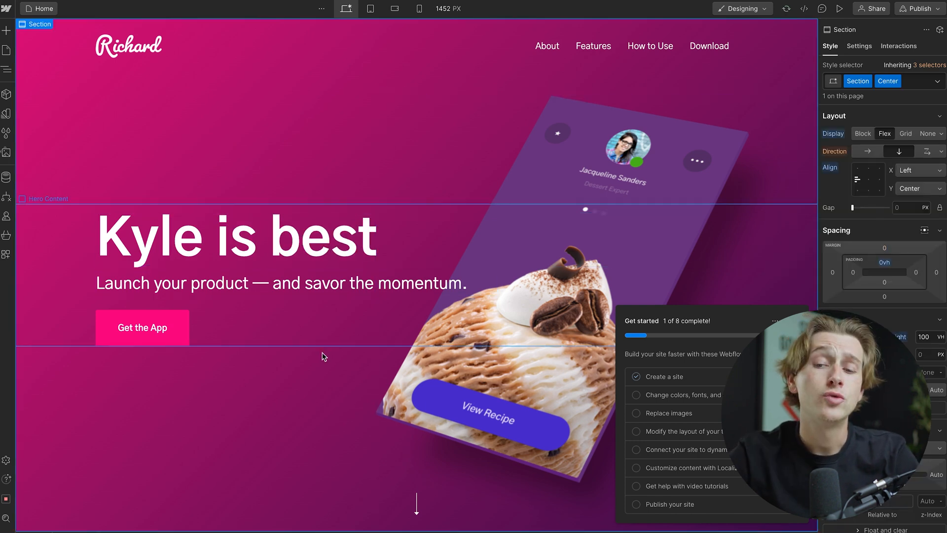
left_click(281, 283)
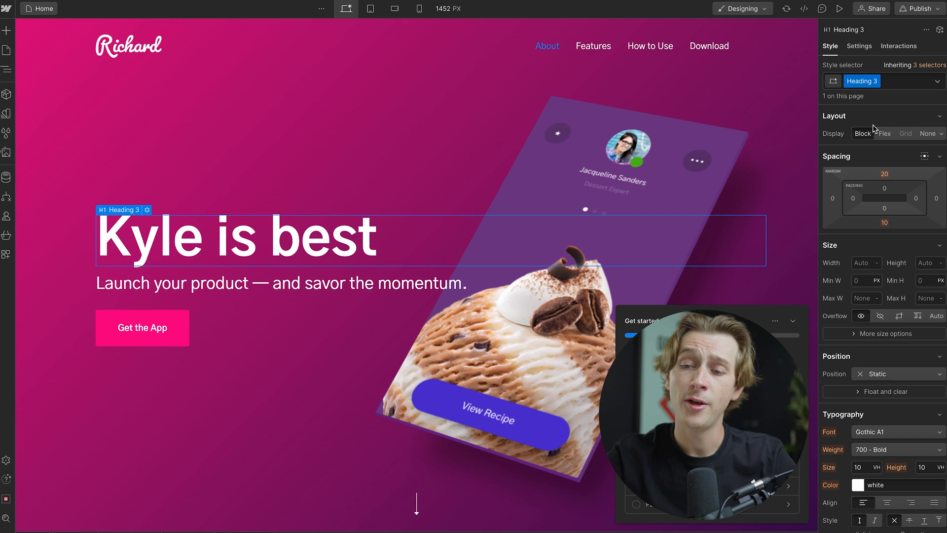
mouse_move(876, 115)
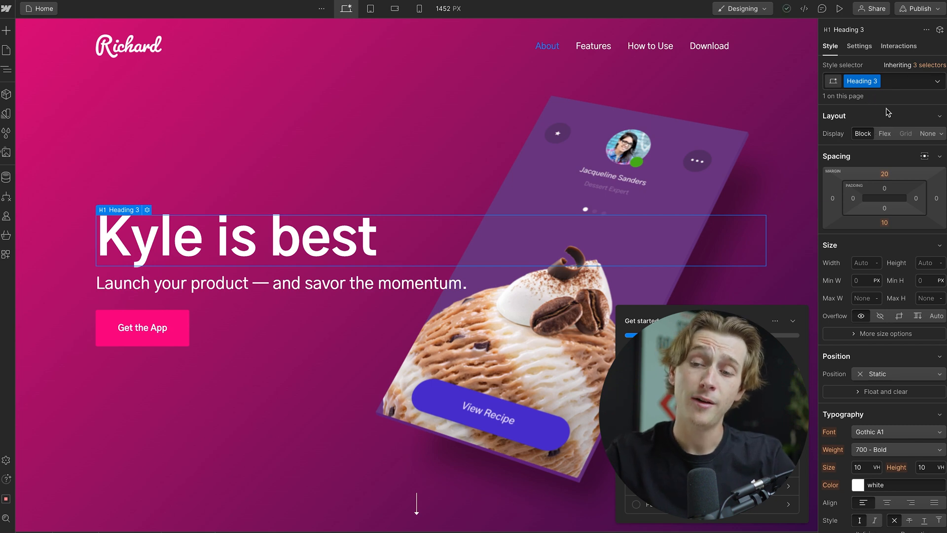
scroll("down", 3)
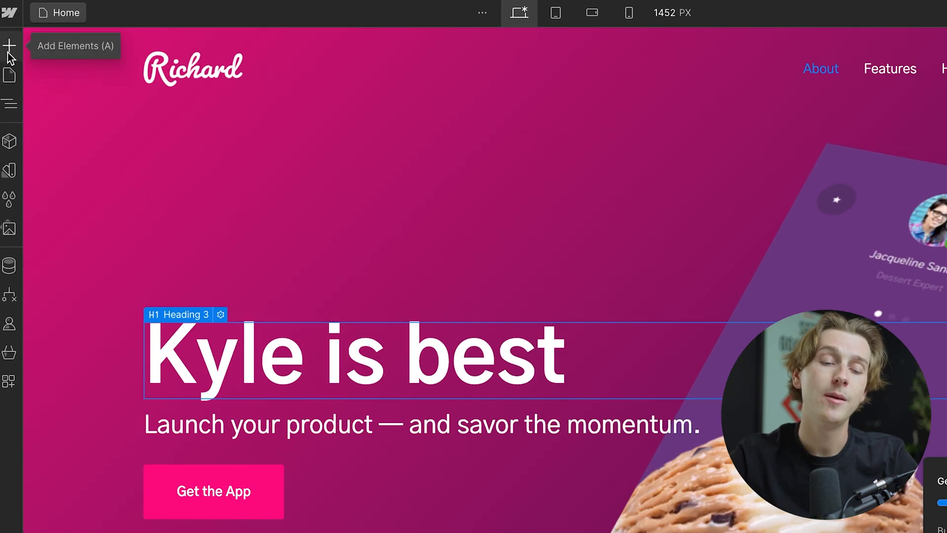
Step: Open the Add Elements panel from the left toolbar
left_click(9, 46)
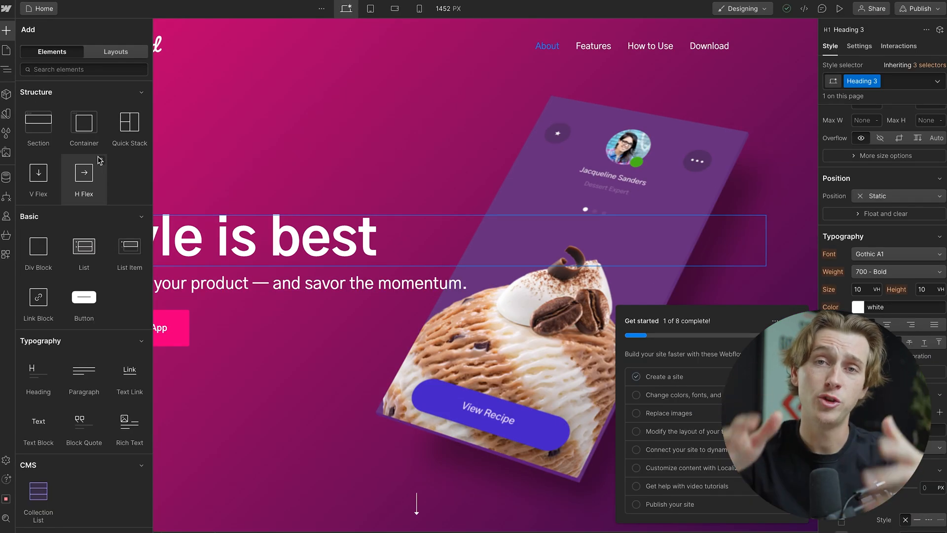
mouse_move(8, 30)
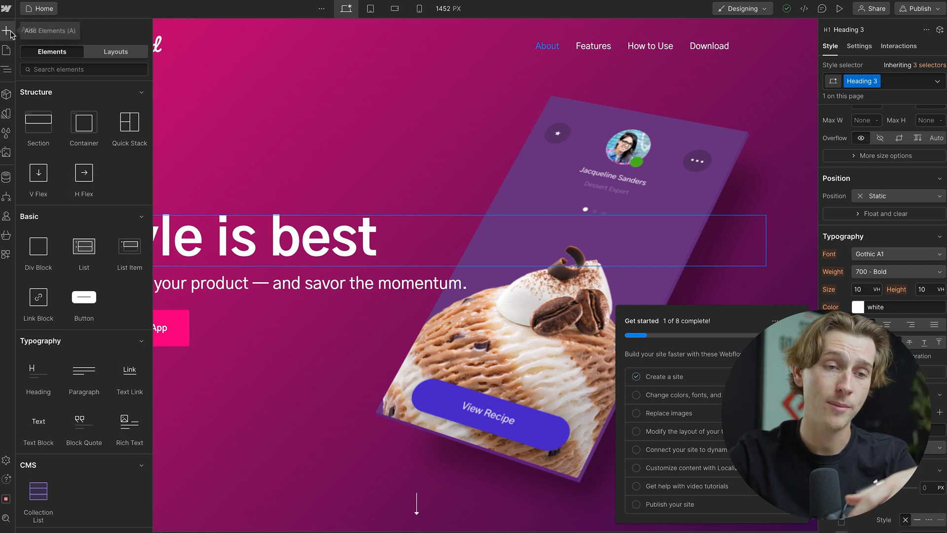